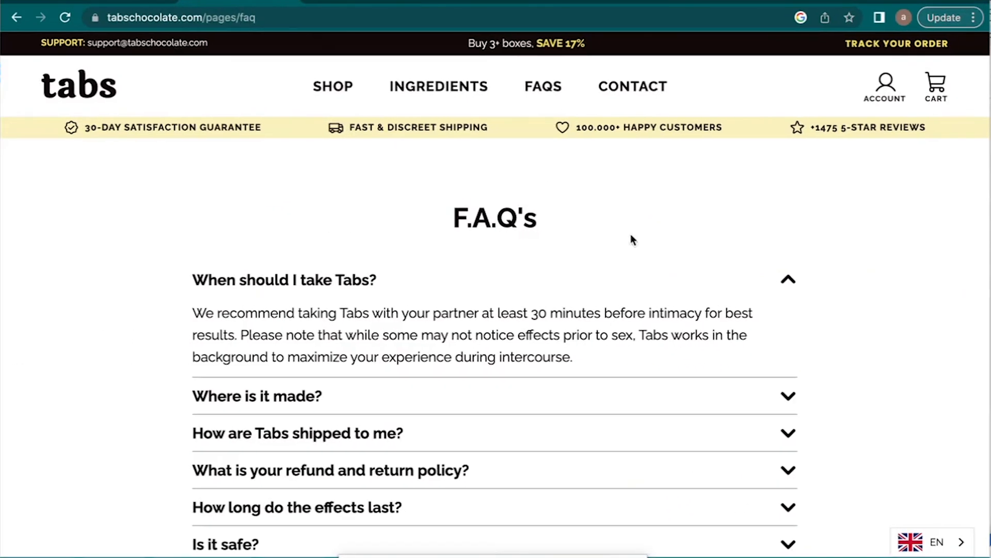
mouse_move(668, 252)
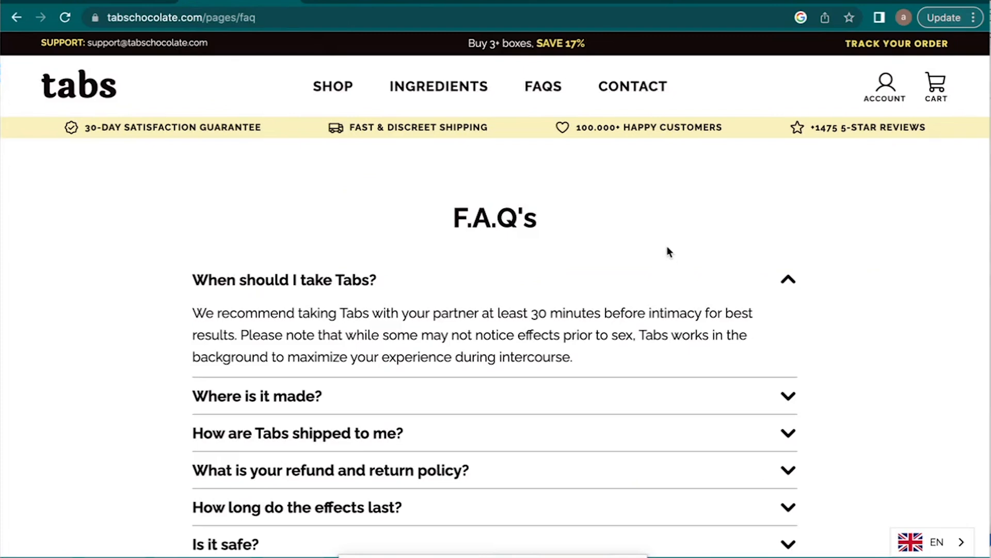
mouse_move(440, 169)
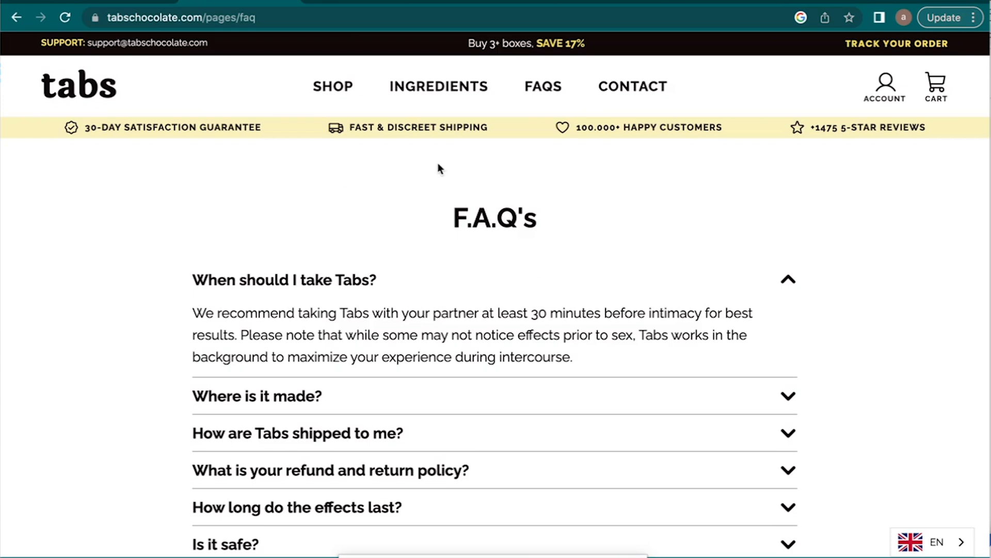
mouse_move(358, 171)
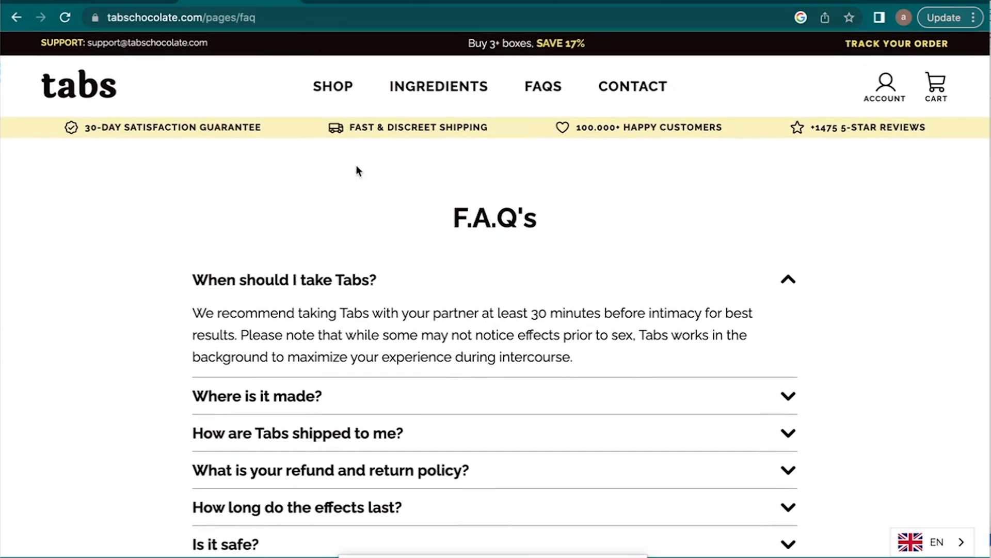
Reveal the FAQ answer to 'Where is it made?' further down the Tabs FAQ page
scroll(down, 3)
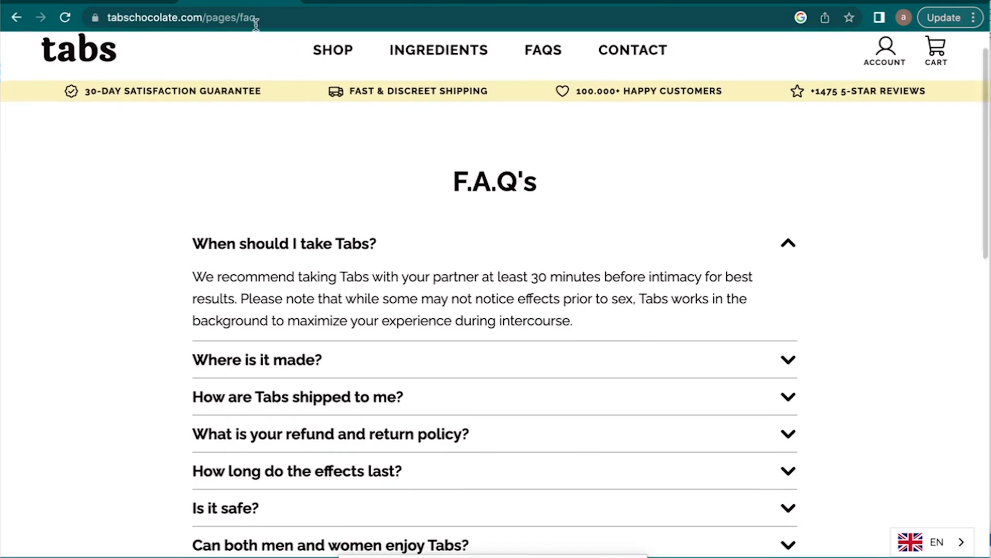
scroll(down, 3)
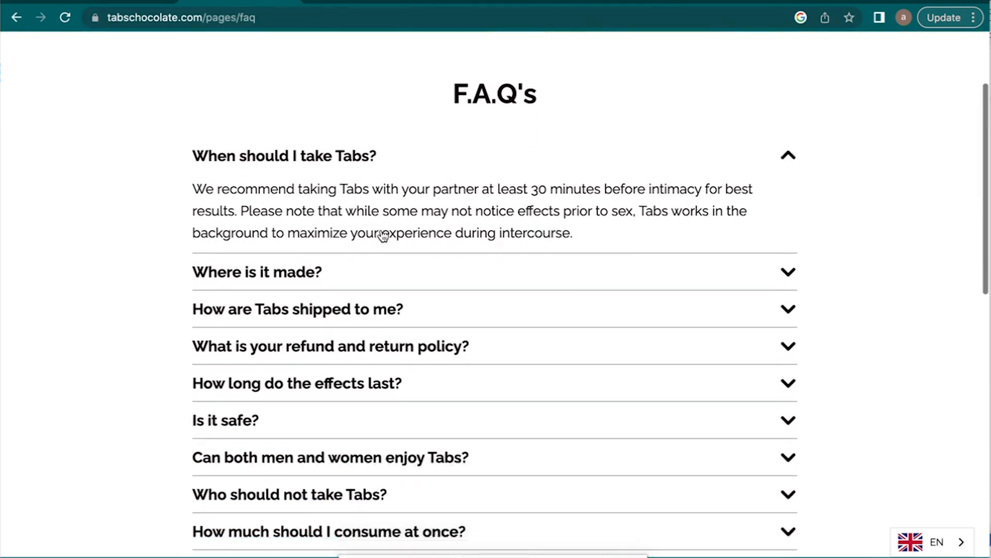
scroll(down, 3)
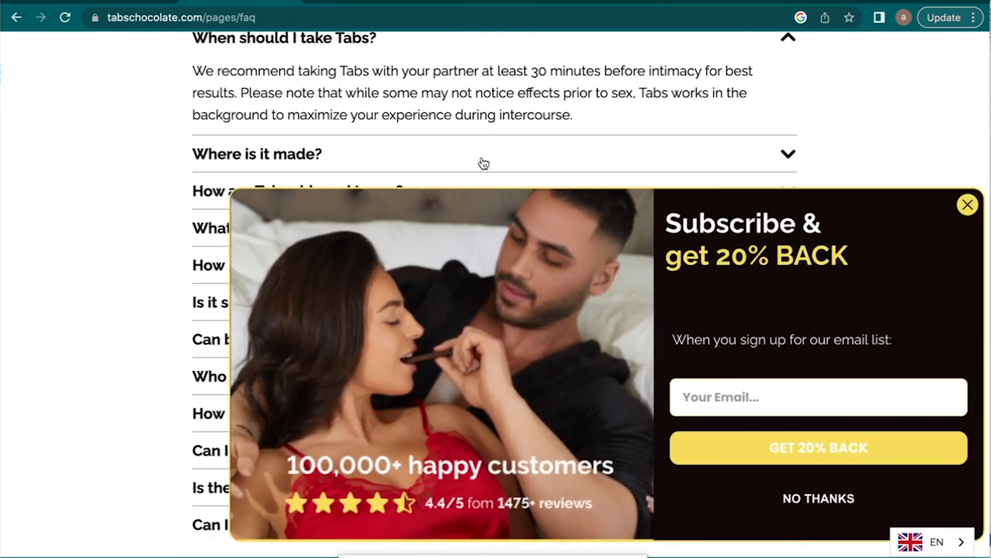
click(967, 204)
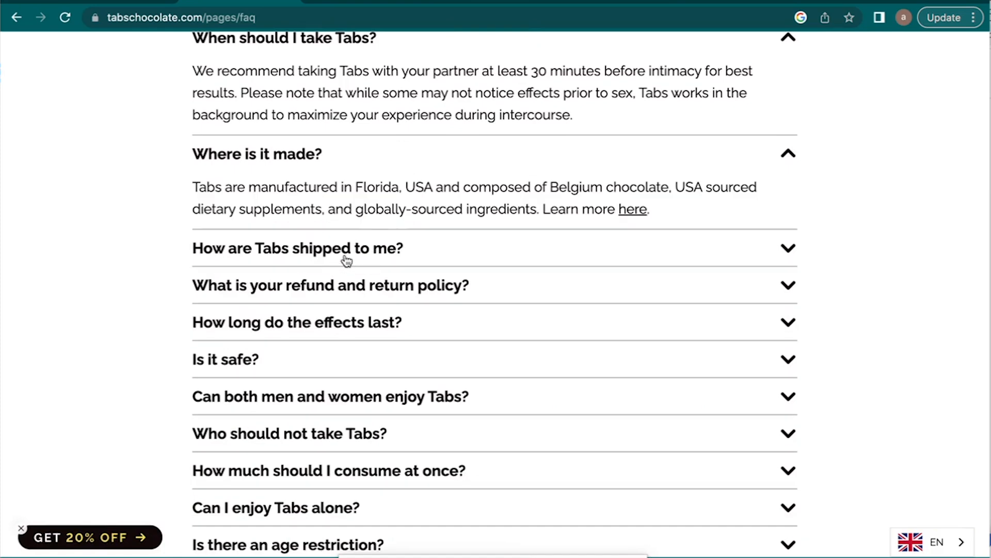
Expand 'How are Tabs shipped to me?' and select the shipping answer
scroll(down, 3)
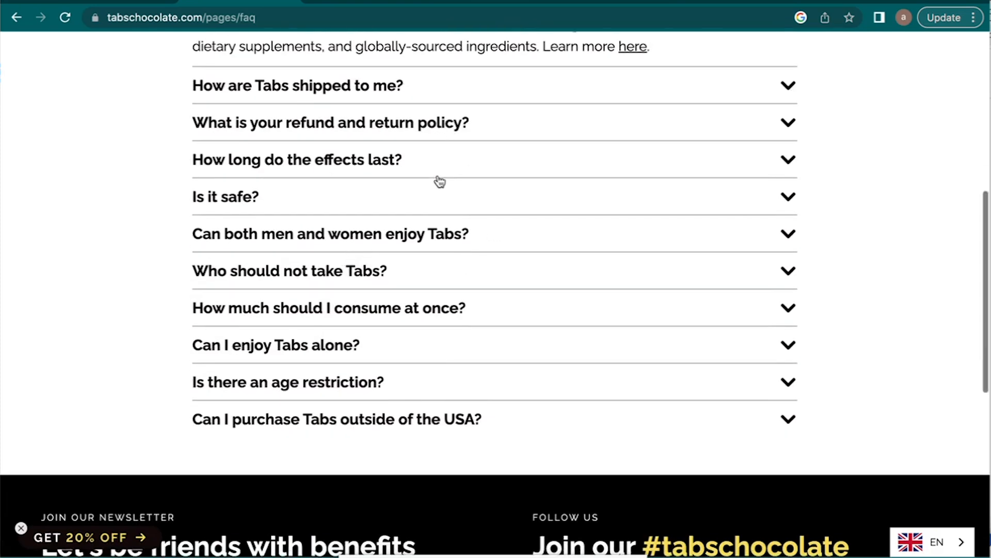
click(297, 86)
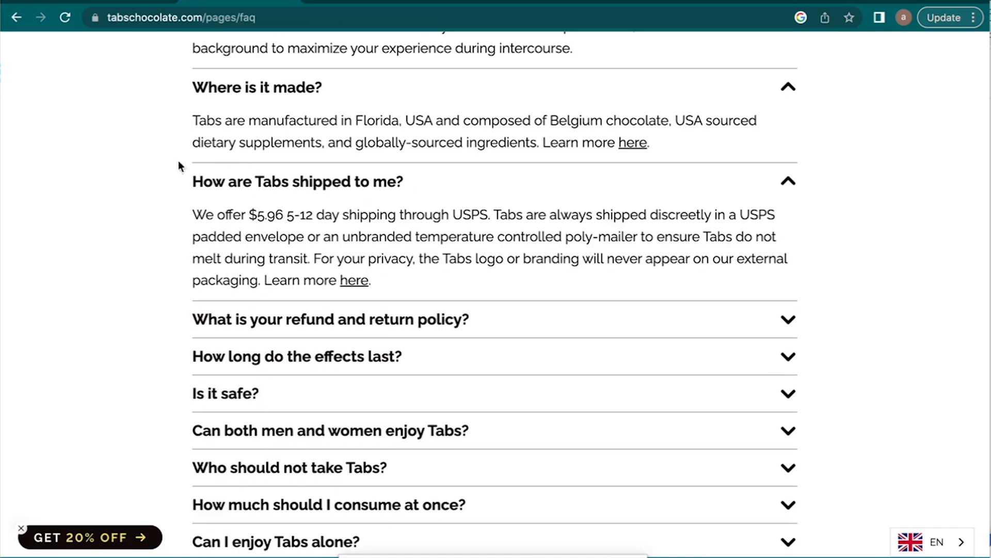
click(297, 182)
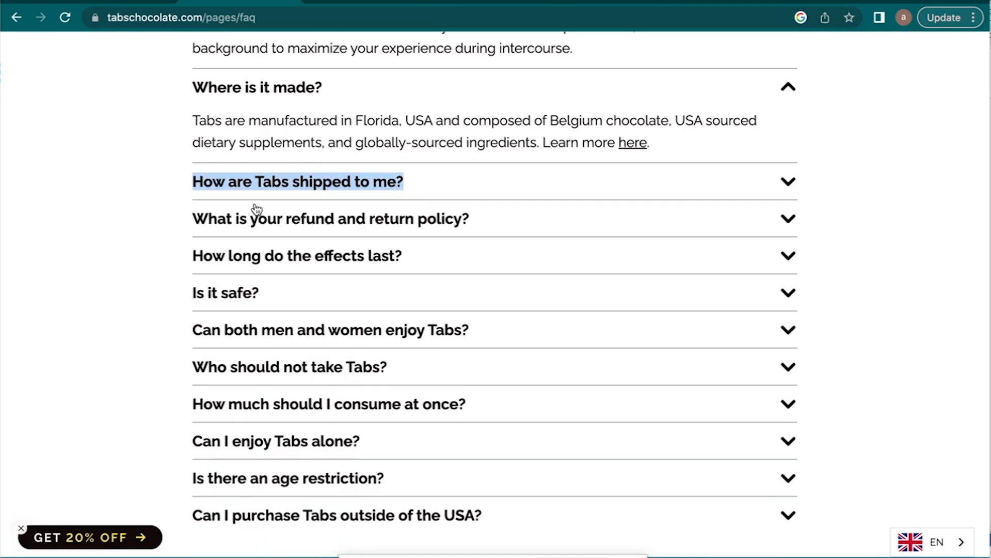
click(298, 182)
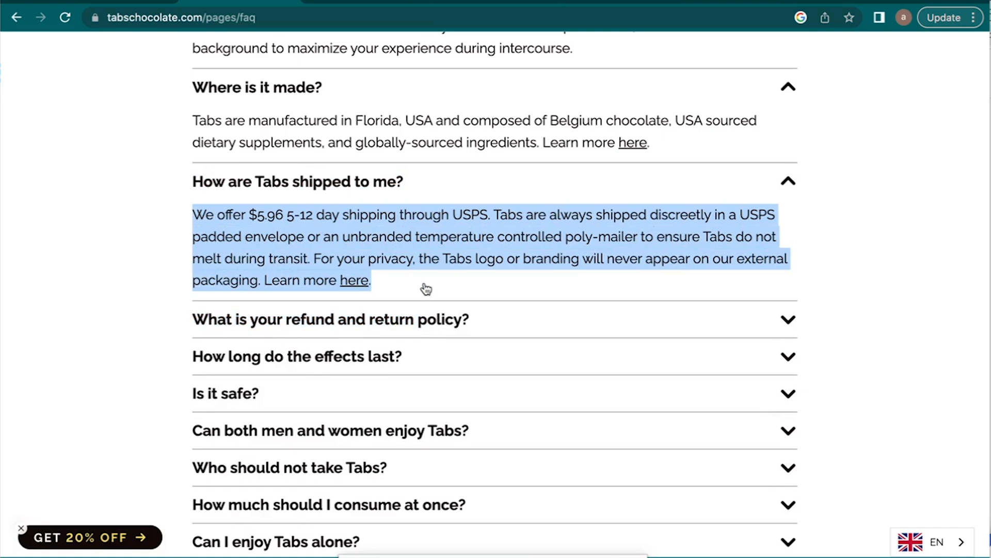
click(298, 182)
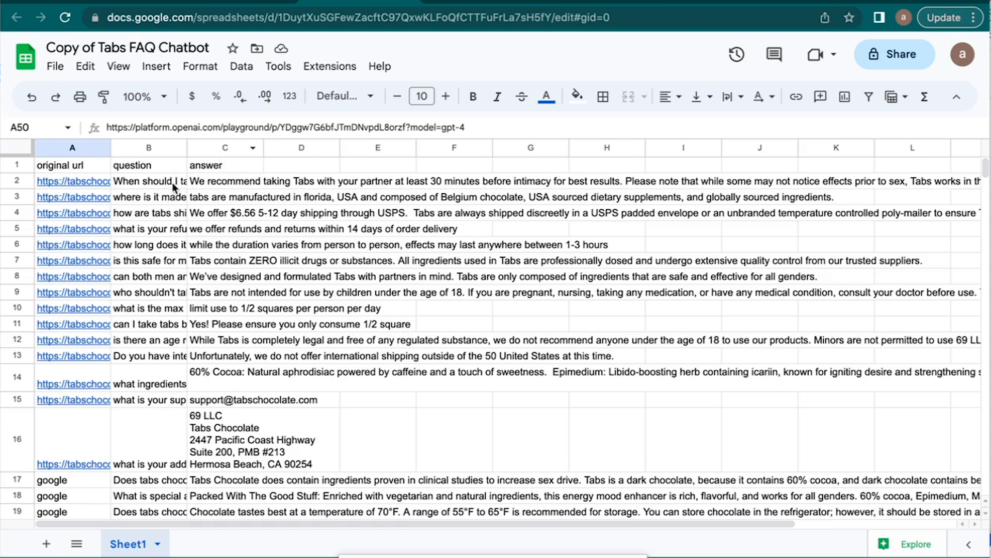
mouse_move(285, 176)
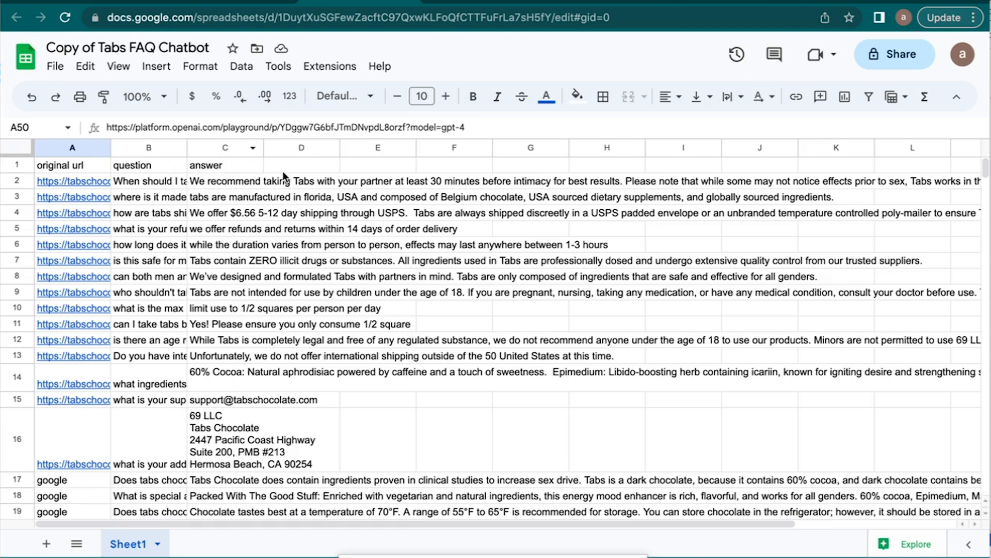
Scroll through the question and answer rows of the Copy of Tabs FAQ Chatbot sheet
scroll(down, 3)
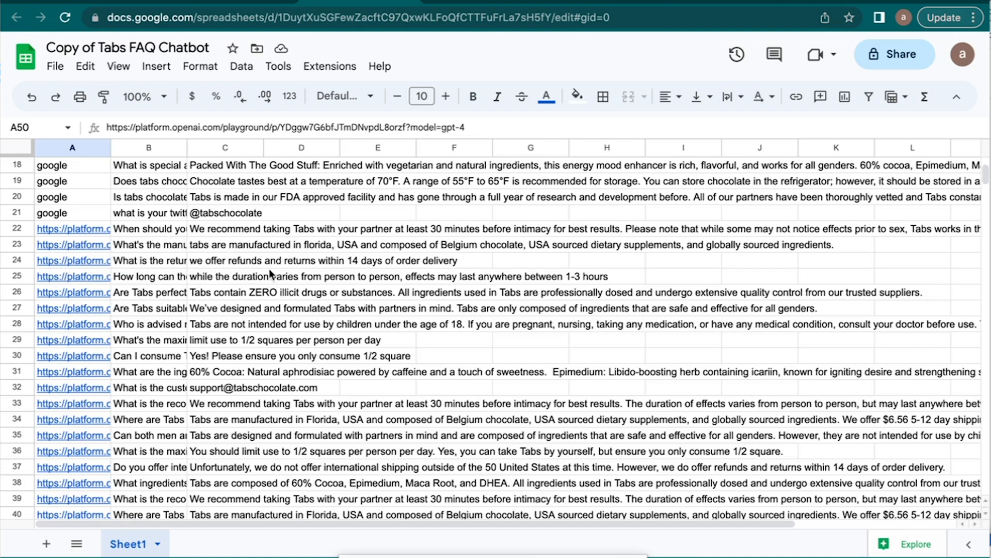
scroll(down, 3)
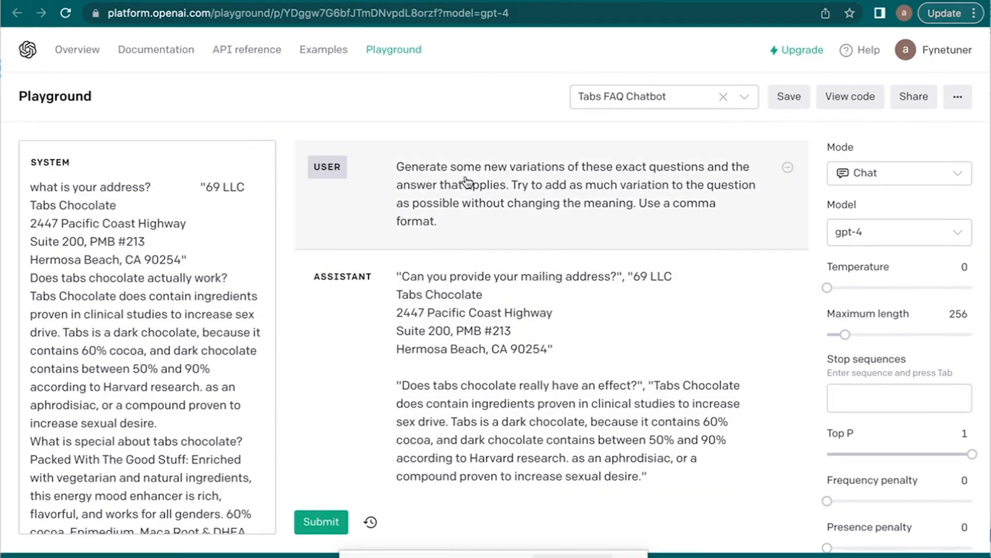
mouse_move(688, 176)
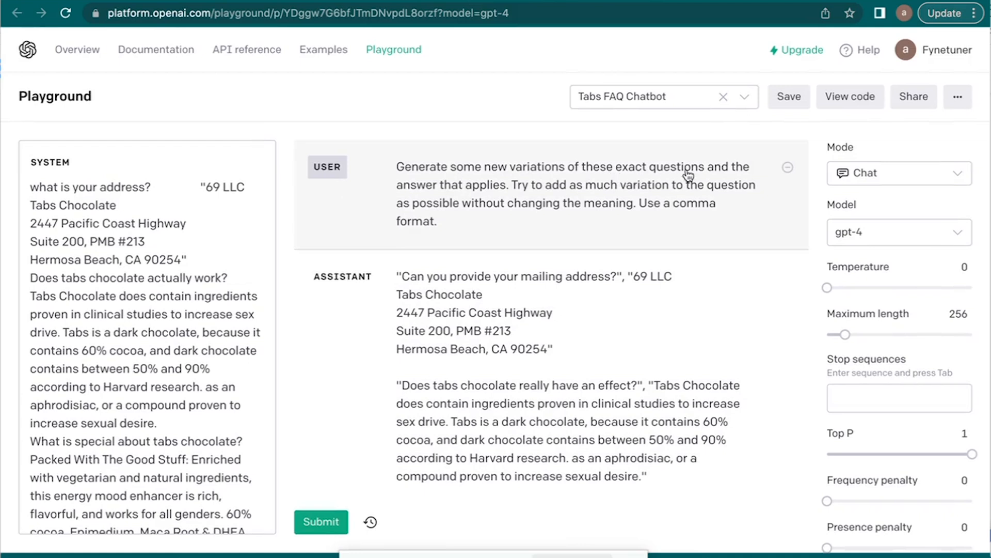
mouse_move(554, 215)
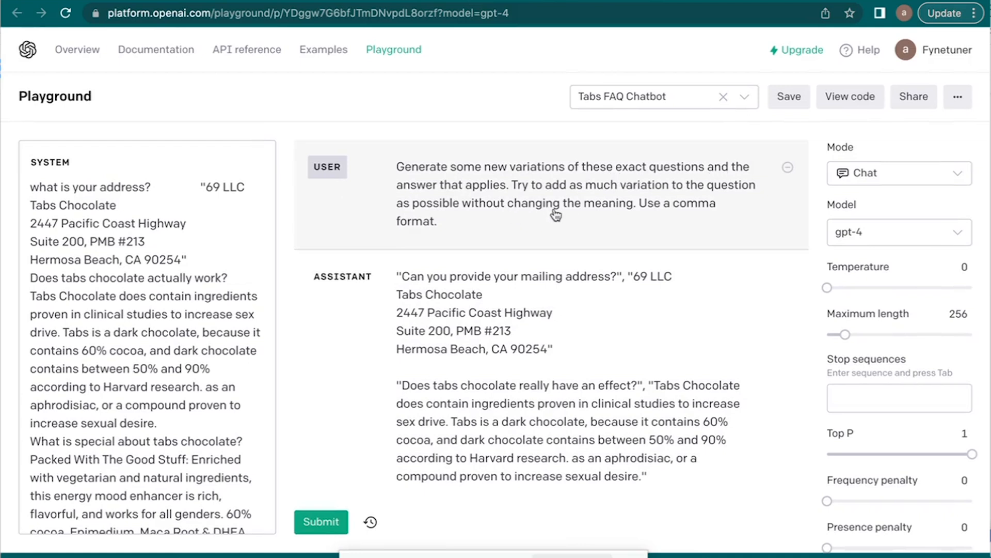
mouse_move(730, 199)
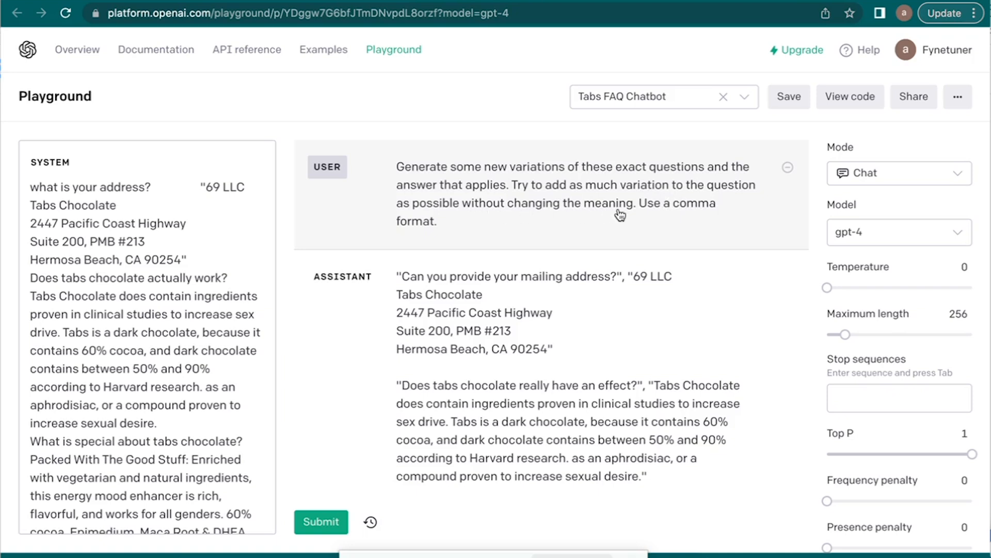
mouse_move(520, 247)
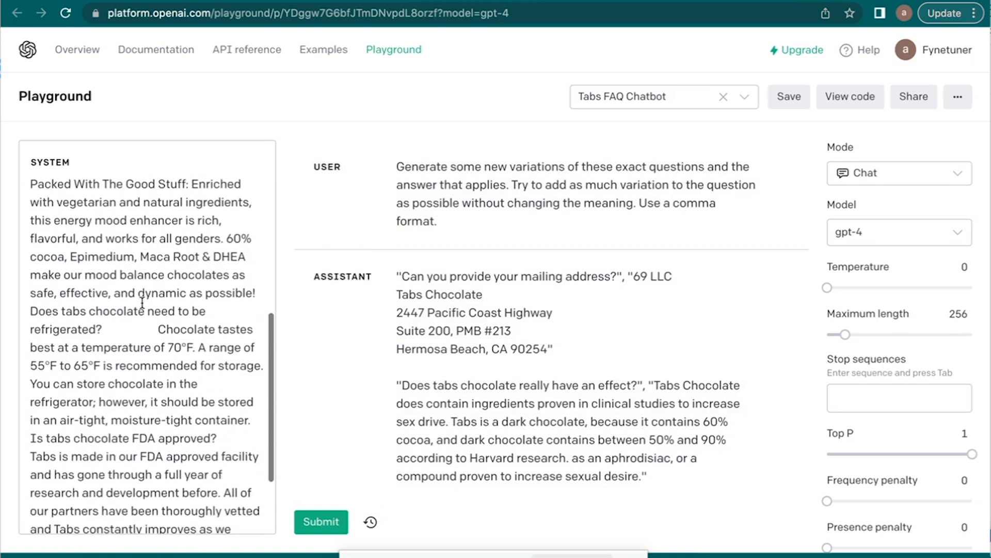
Scroll the System message of the Tabs FAQ Chatbot Playground preset
scroll(down, 3)
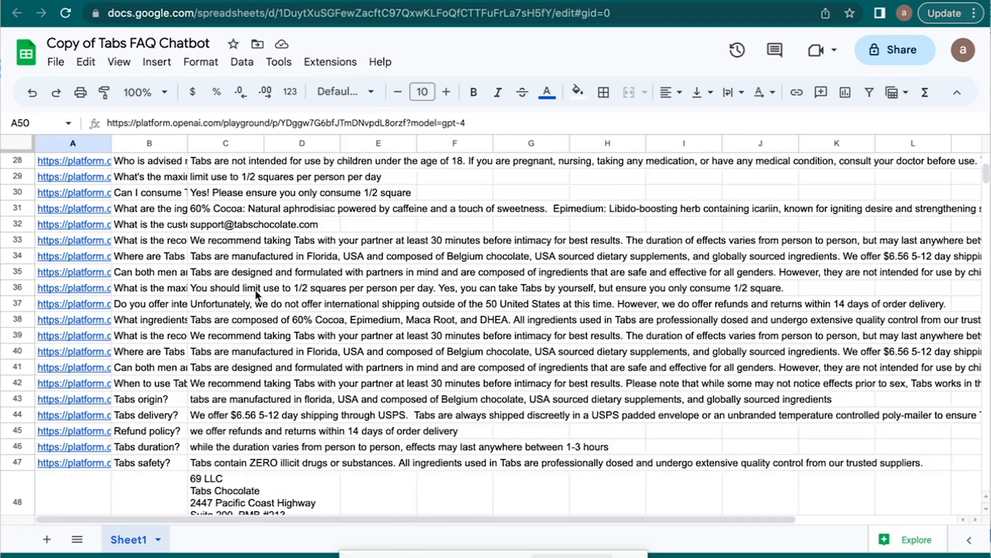
Download the Tabs FAQ Chatbot sheet as Comma Separated Values (.csv)
scroll(down, 3)
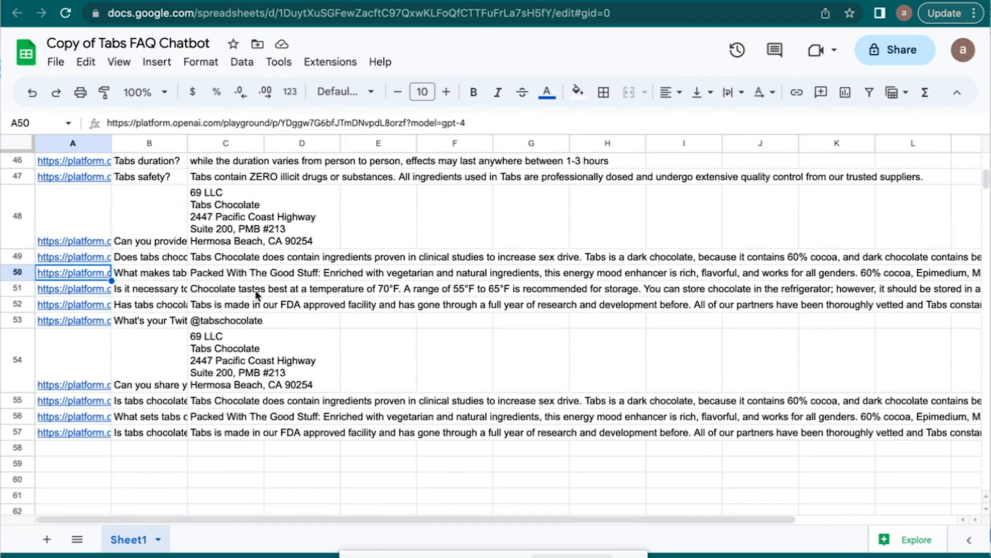
scroll(up, 3)
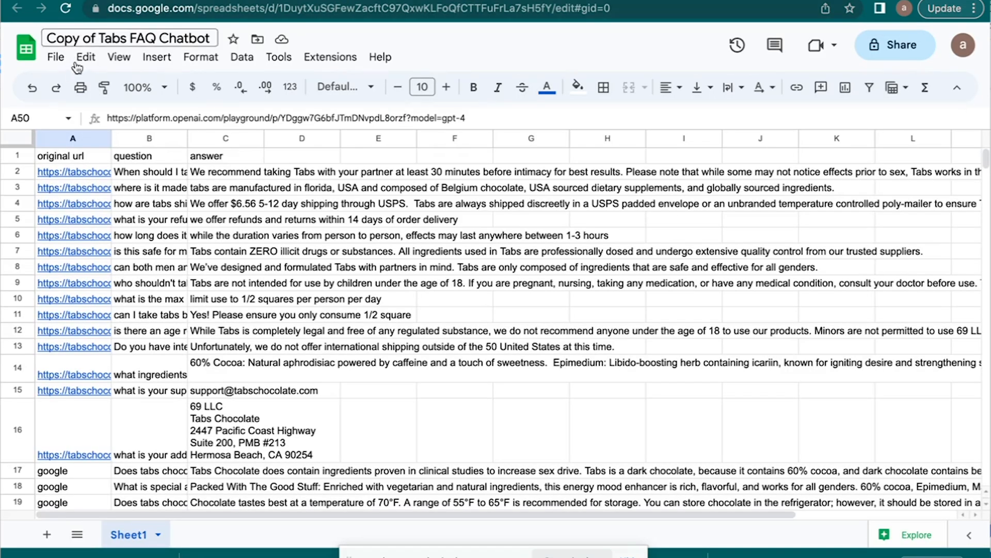
click(54, 57)
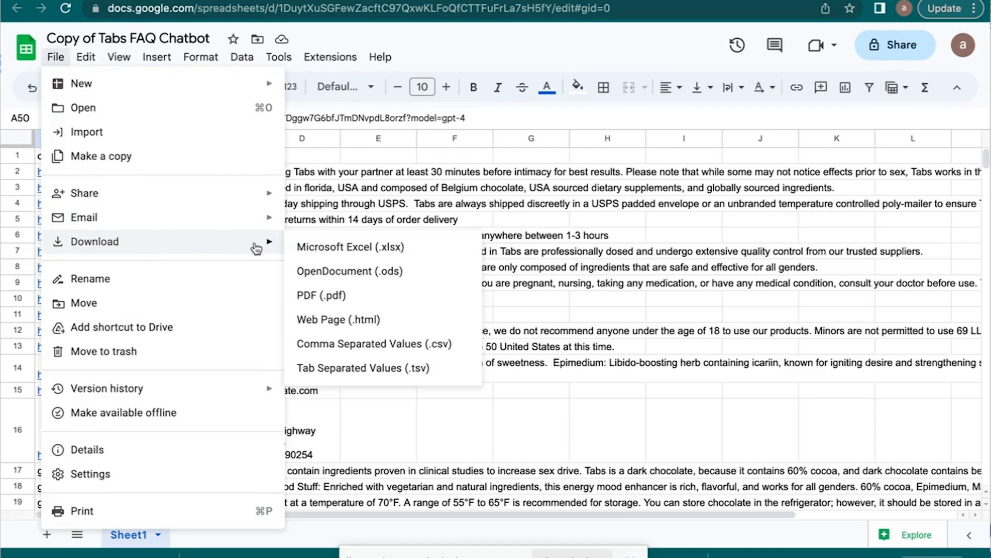
click(511, 51)
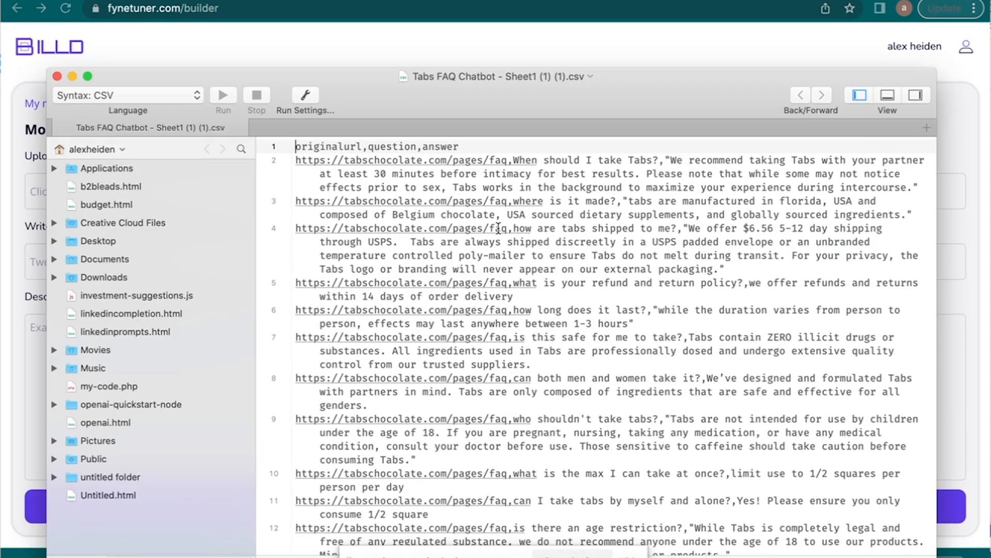
Review the CSV's originalurl, question, answer rows in CodeRunner and close it
scroll(down, 3)
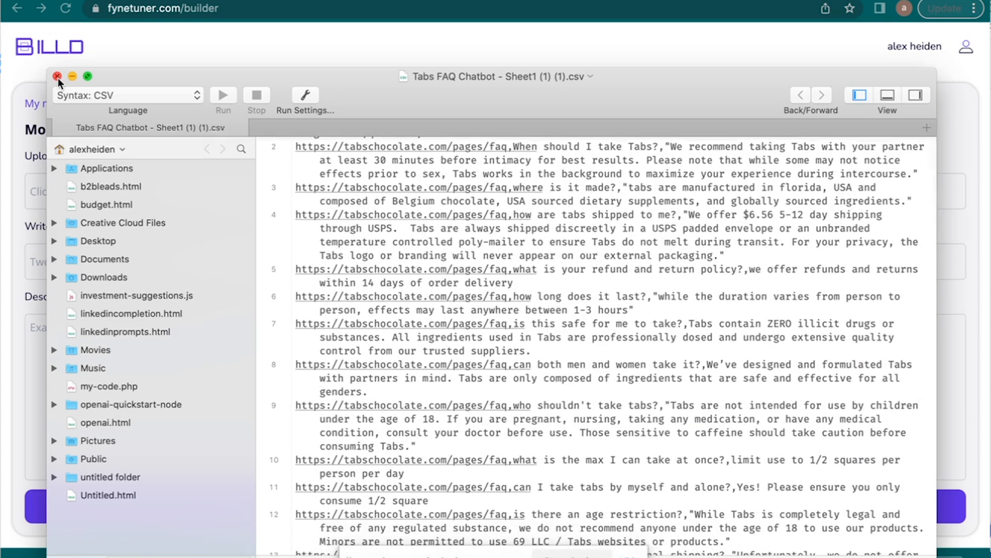
click(57, 75)
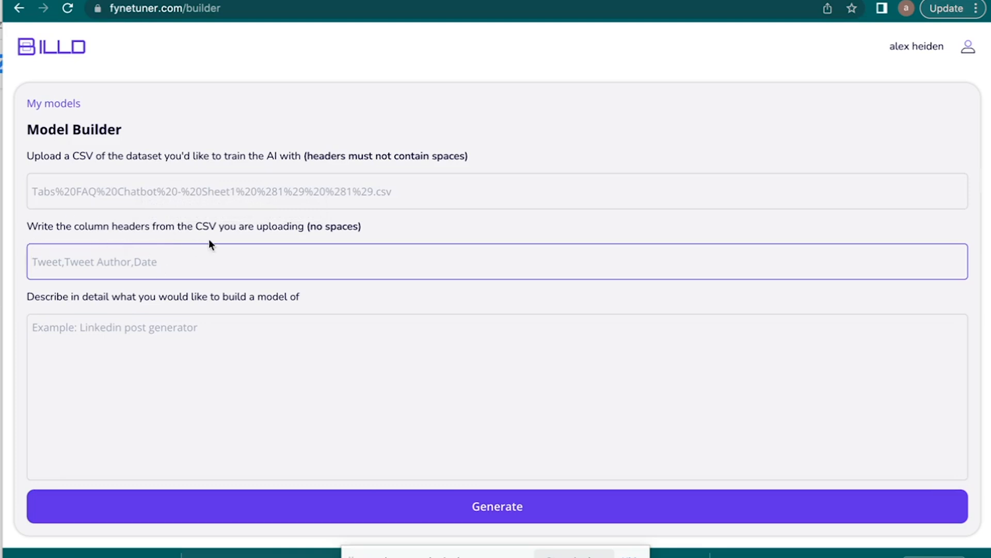
mouse_move(319, 243)
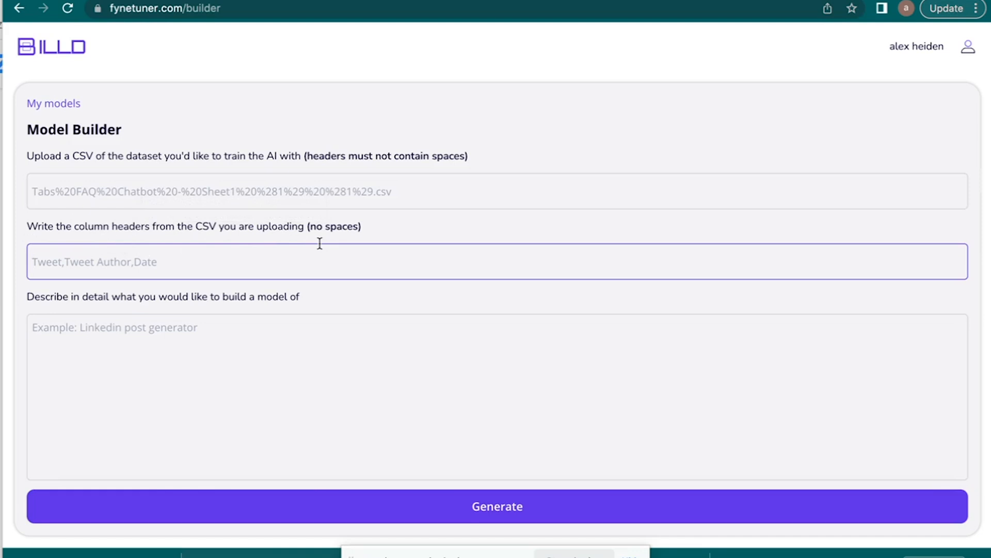
Fill in headers 'originalurl,question,answer' and description 'customer support bot' in the Model Builder
text(originalurl,que)
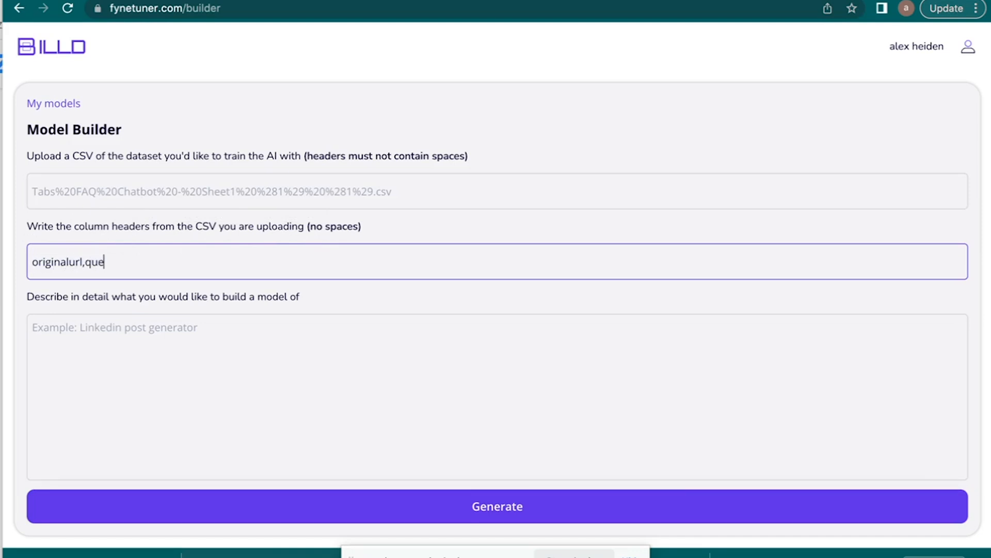
text(stion,answer)
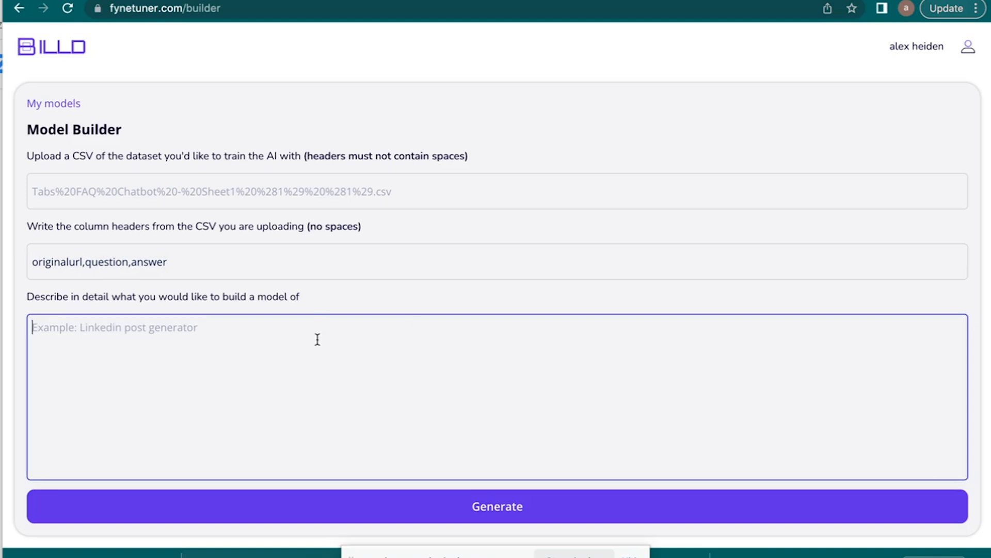
text(customer support bot)
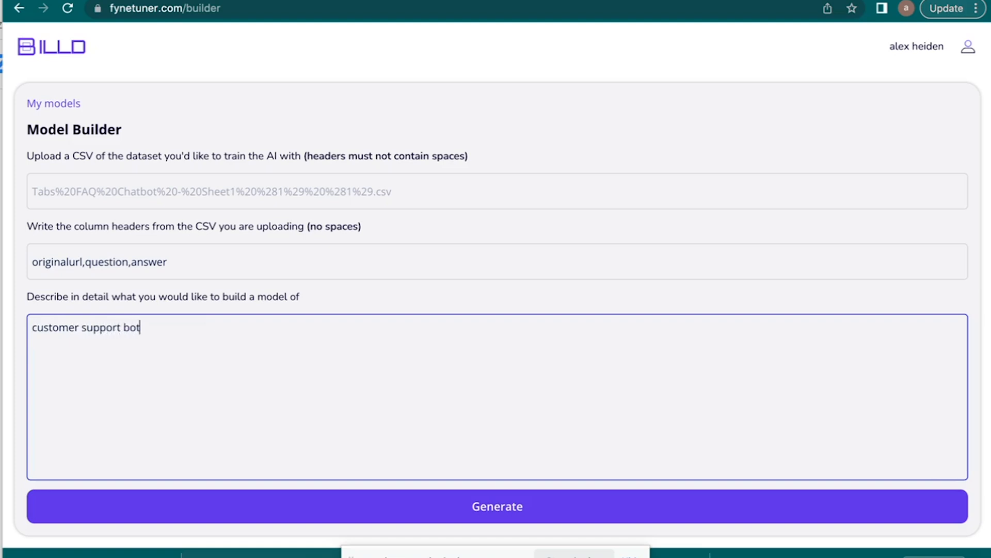
click(497, 506)
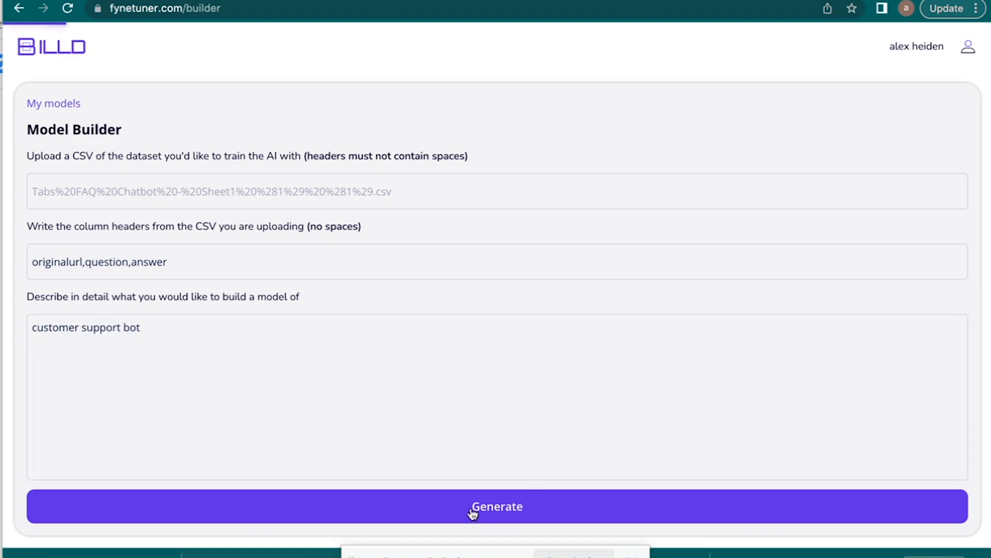
Generate the model and confirm the estimated training cost of 0.97632
click(496, 506)
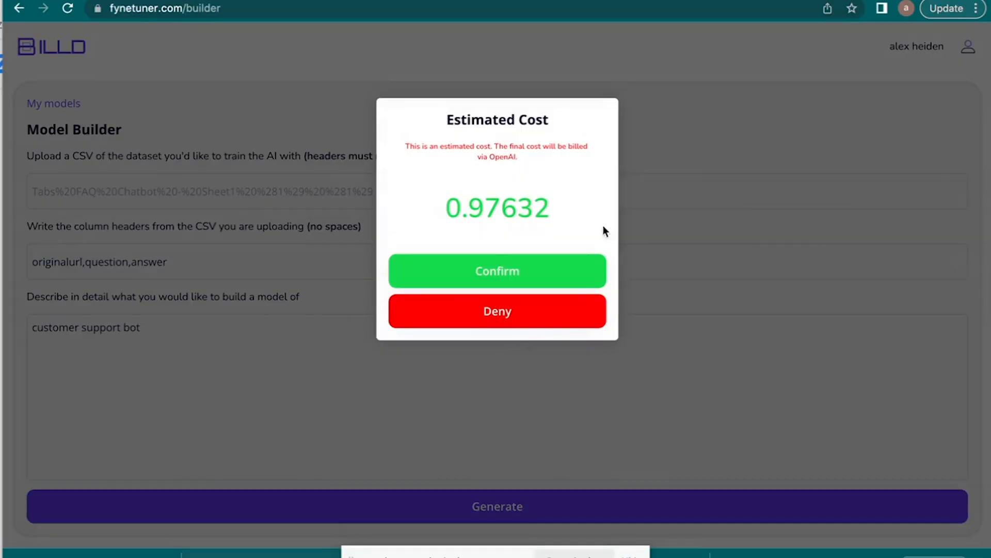
mouse_move(527, 147)
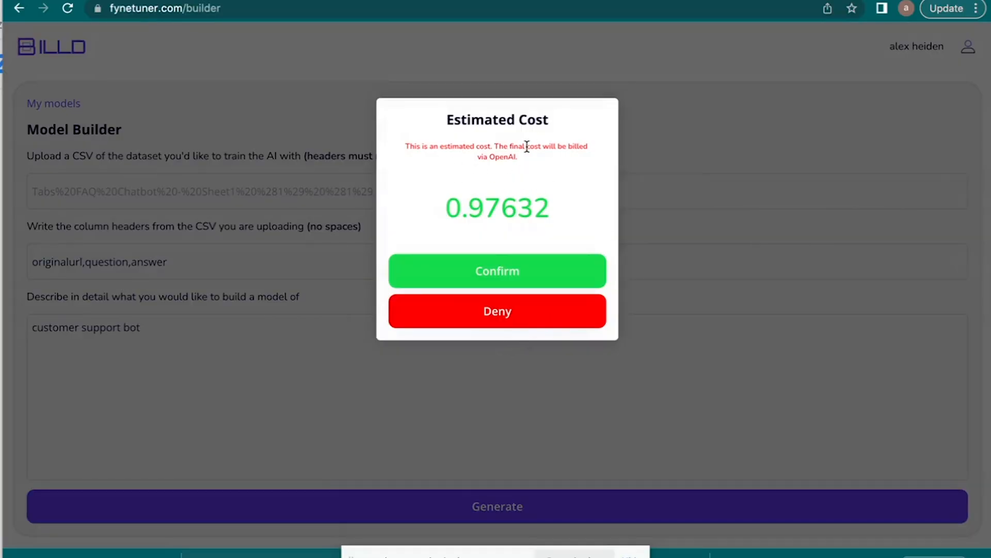
mouse_move(503, 261)
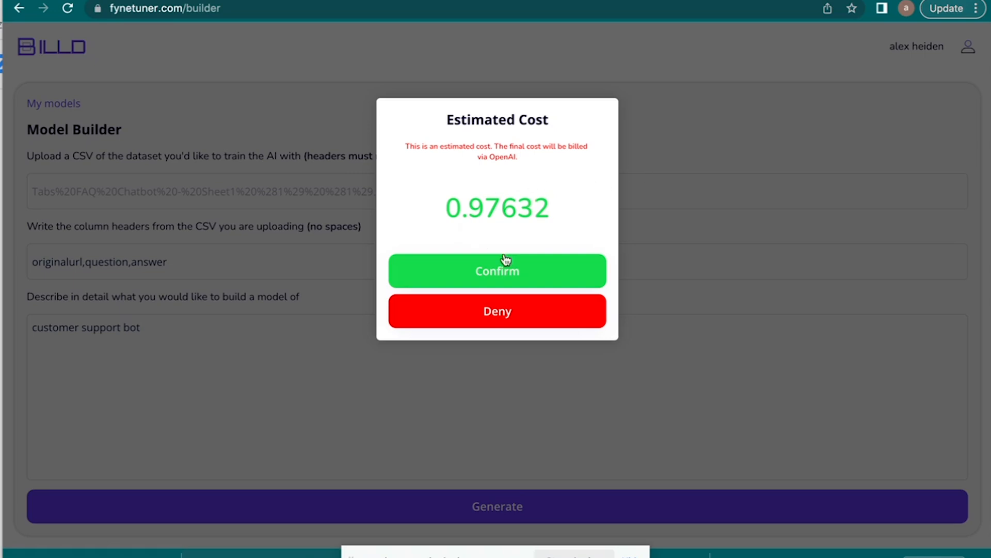
click(497, 271)
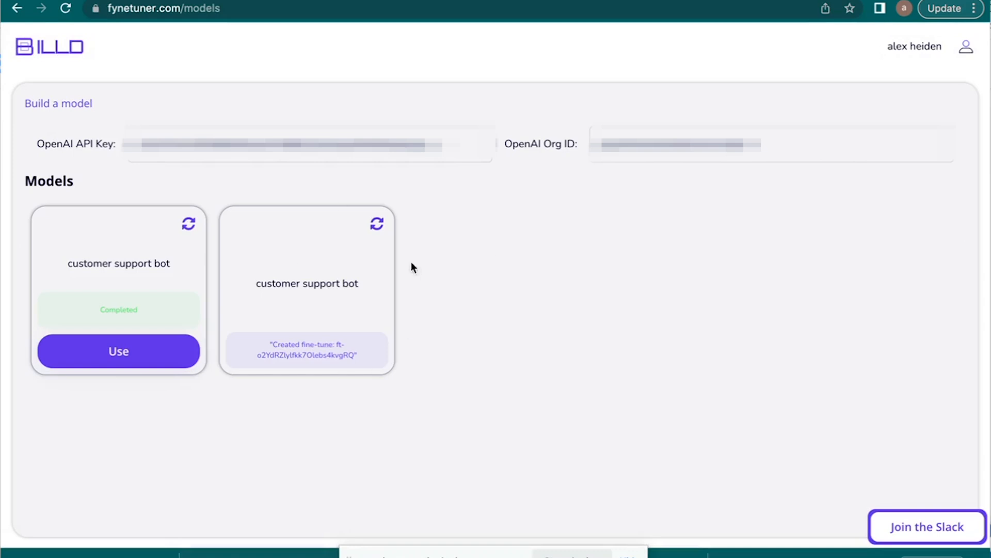
mouse_move(354, 304)
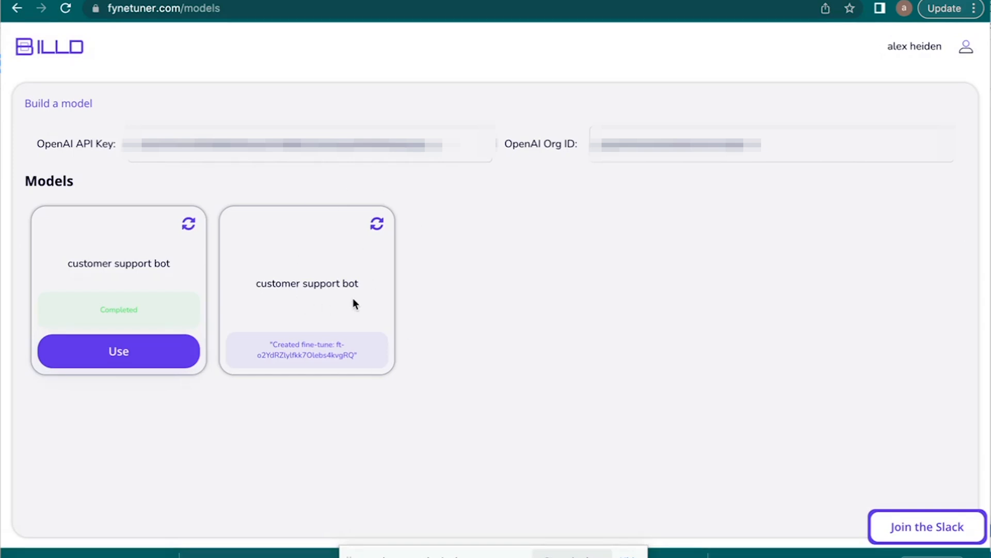
mouse_move(399, 277)
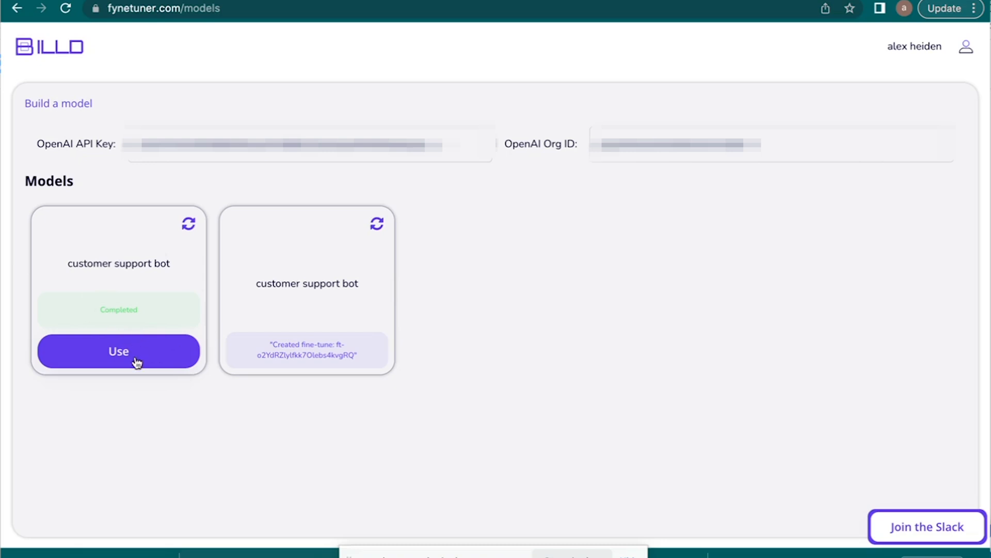
Use the completed customer support bot model from the Models page
click(118, 351)
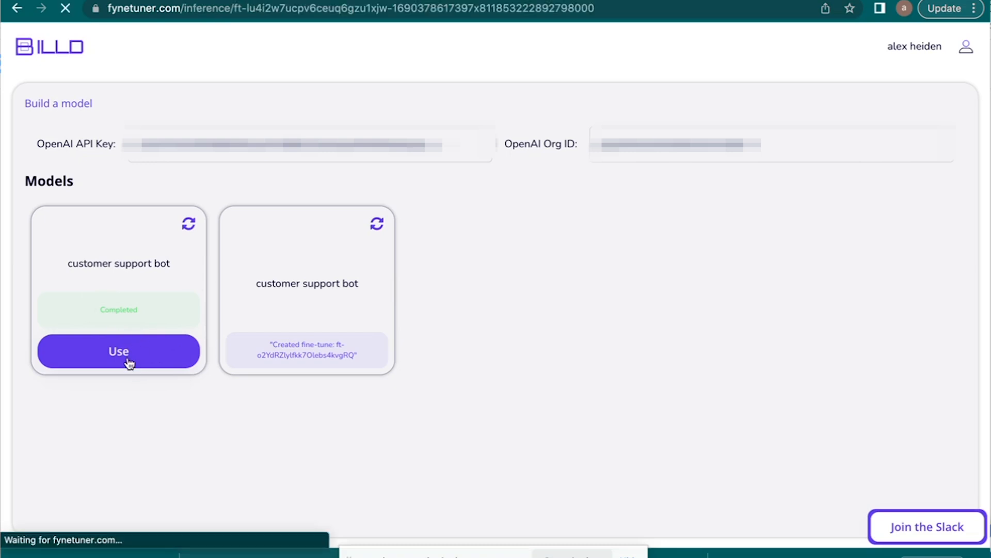
Send the prompt 'question: Can I get a refund' to the customer support bot
click(118, 351)
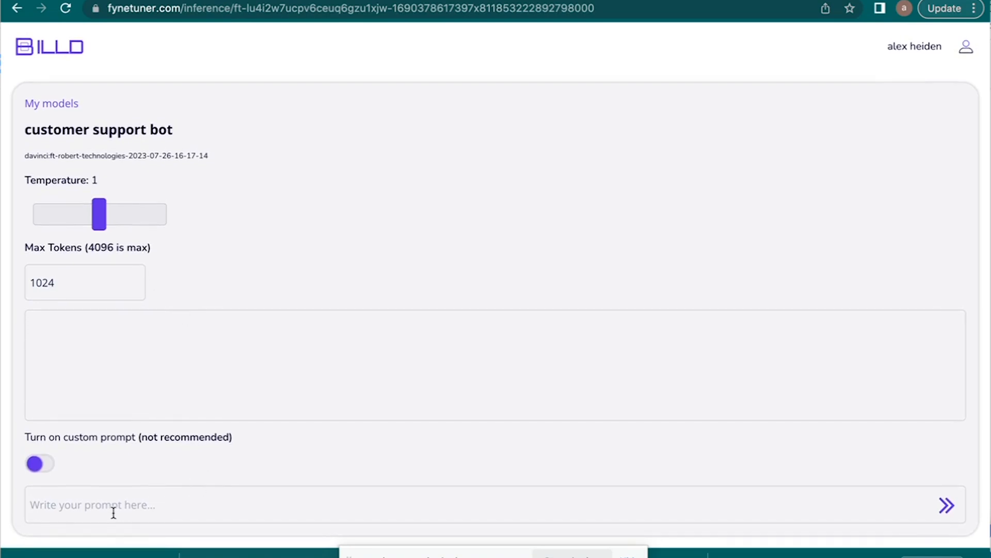
text(question)
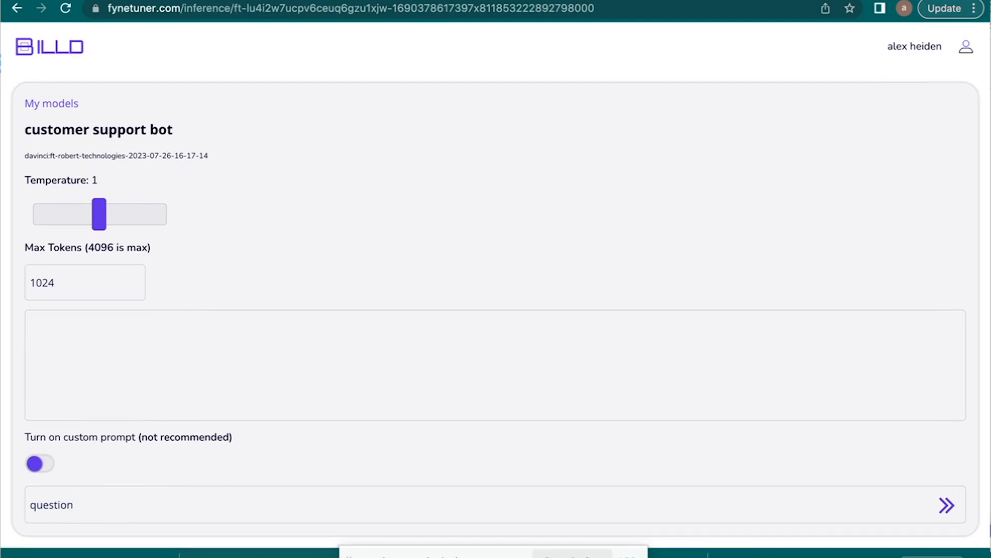
text(:)
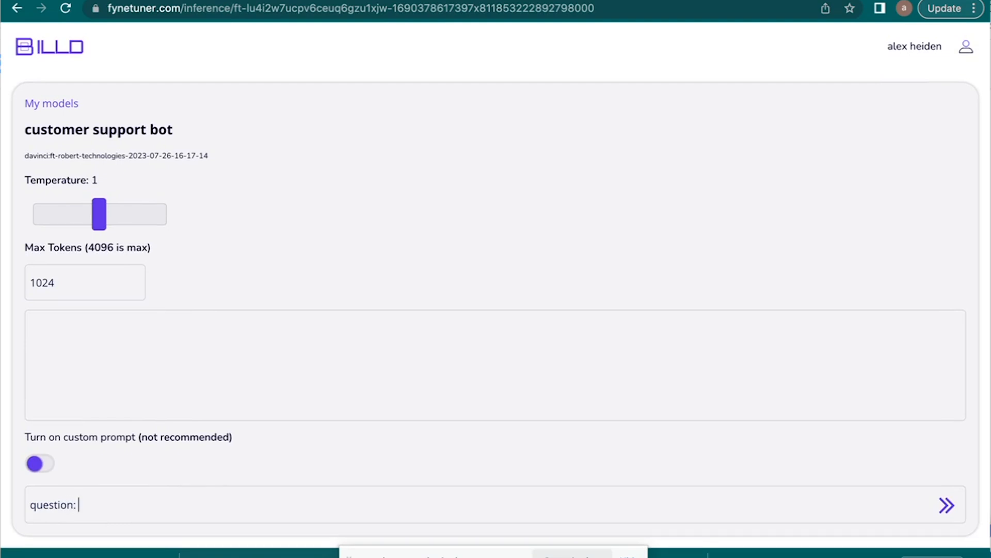
text(when should I take t)
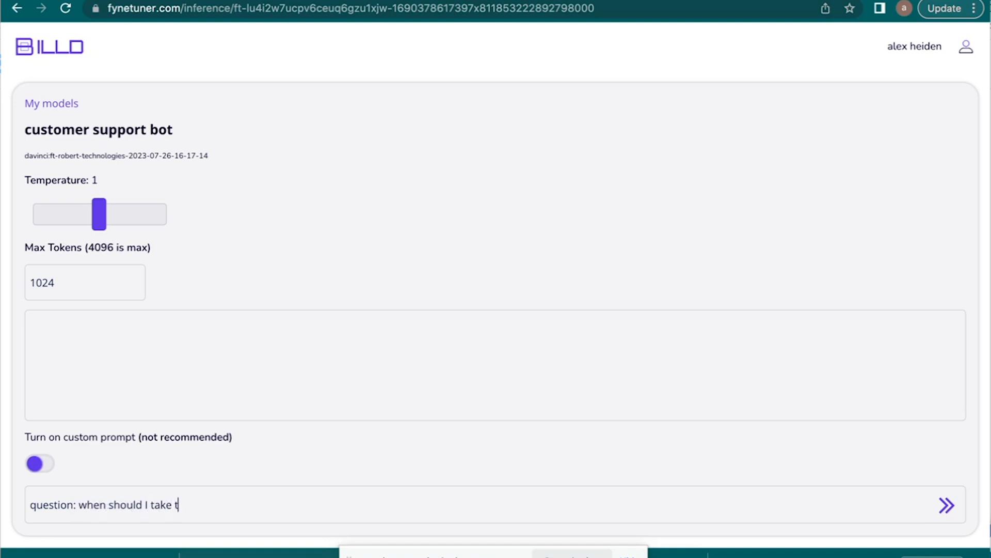
text(abs)
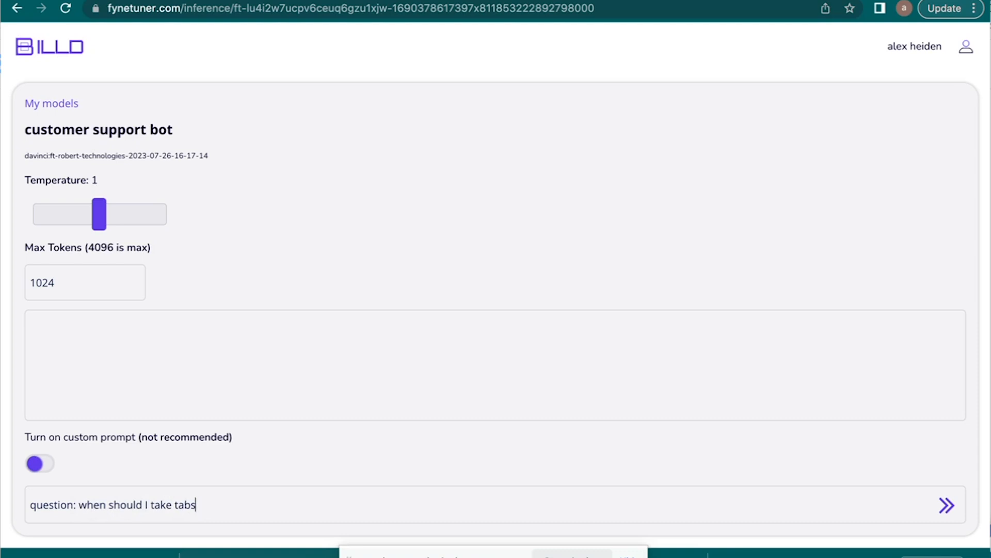
key(Backspace)
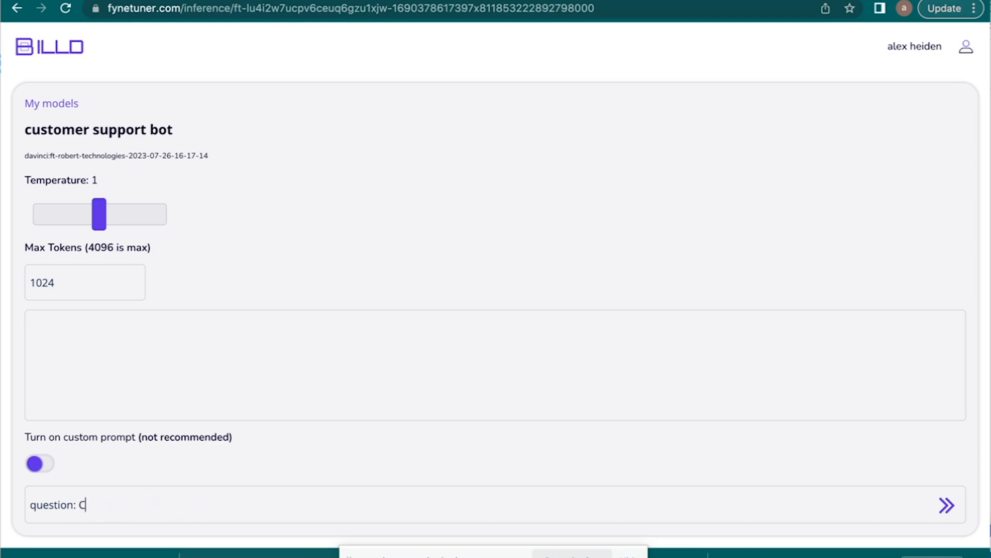
text(an I get a r)
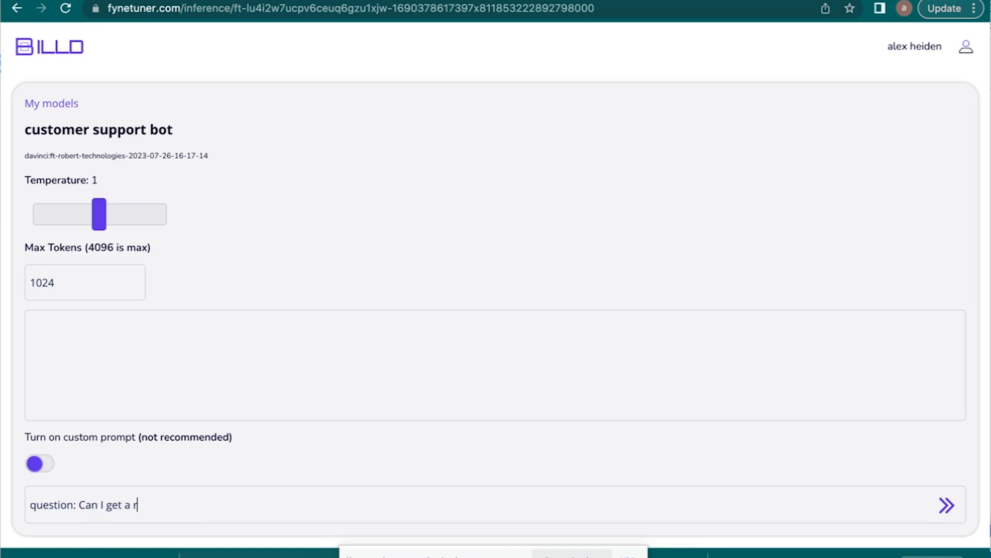
text(efund)
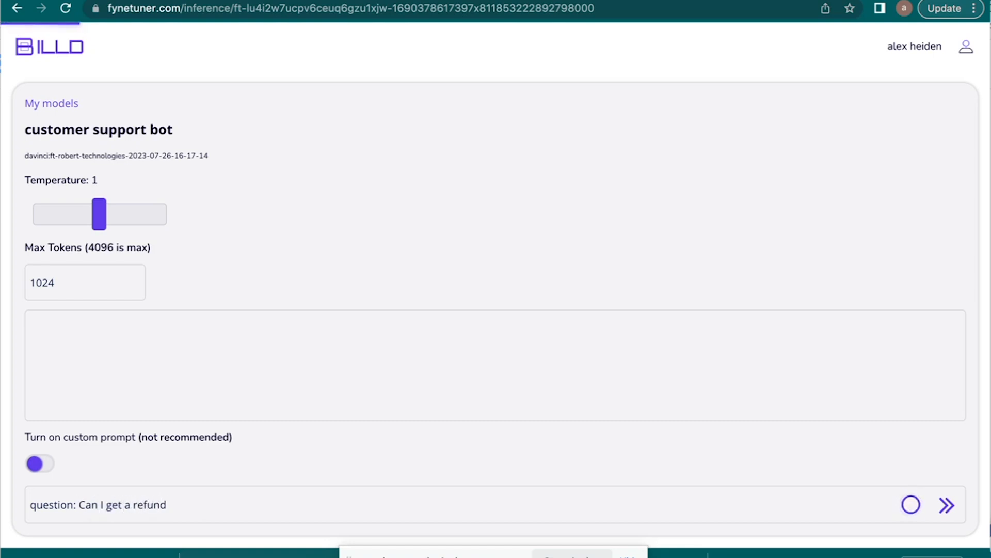
click(910, 505)
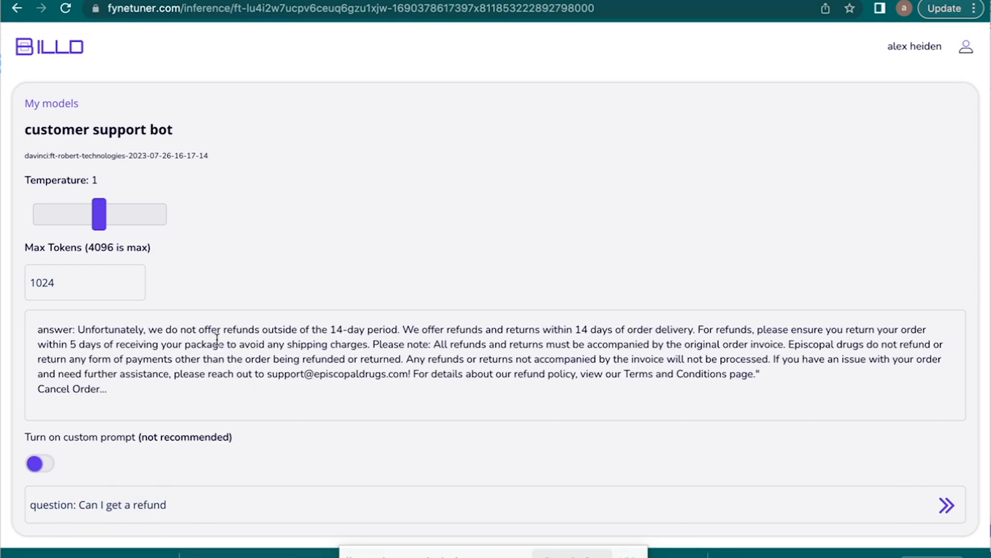
mouse_move(390, 337)
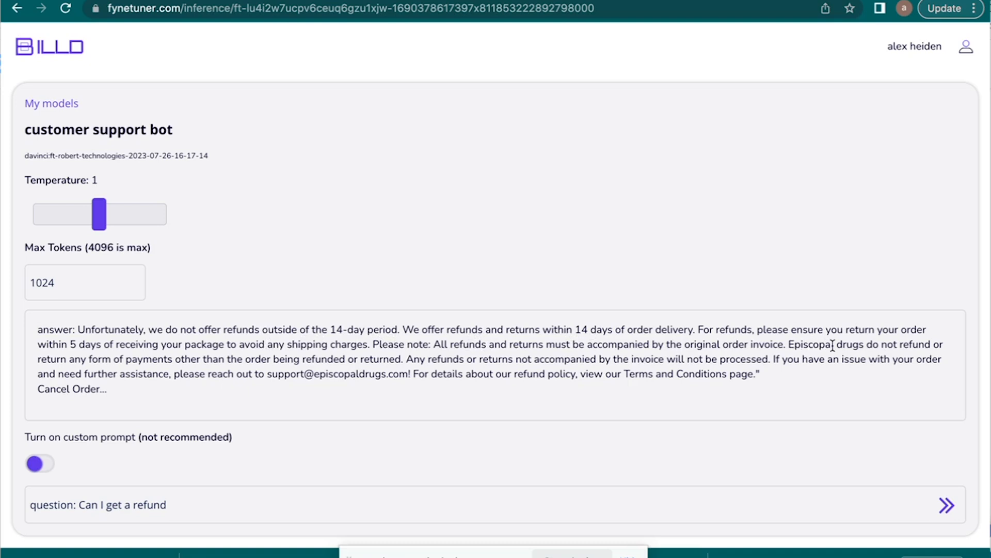
mouse_move(432, 369)
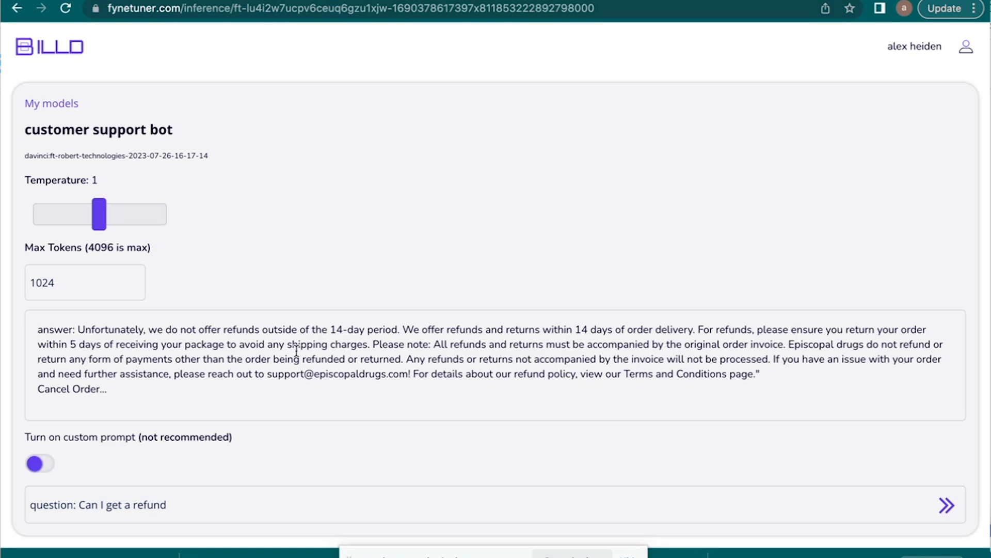
mouse_move(361, 372)
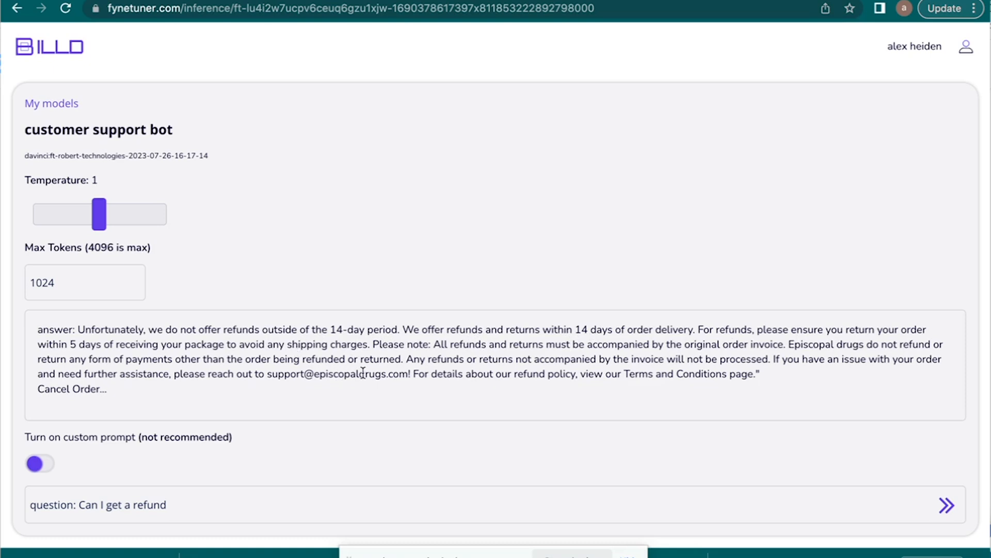
mouse_move(403, 401)
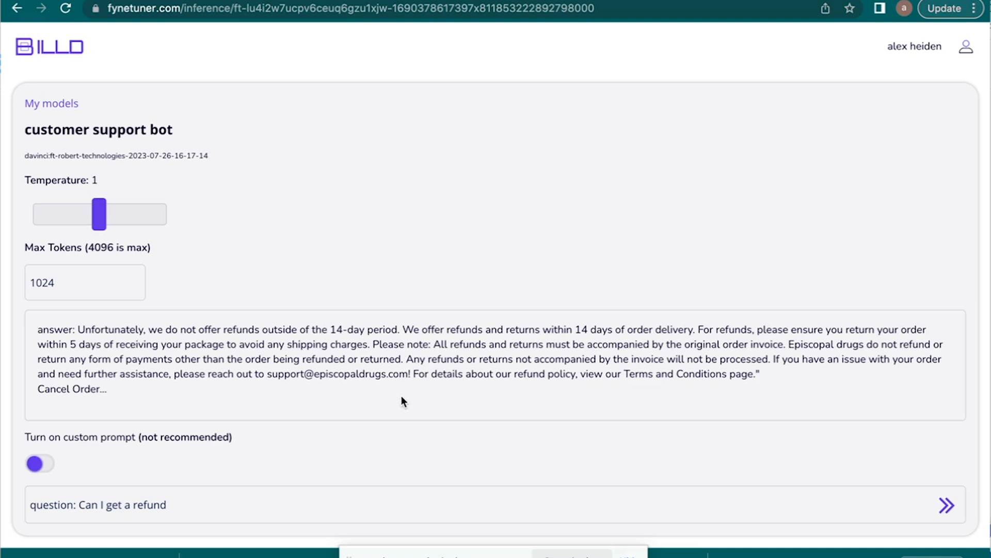
mouse_move(584, 33)
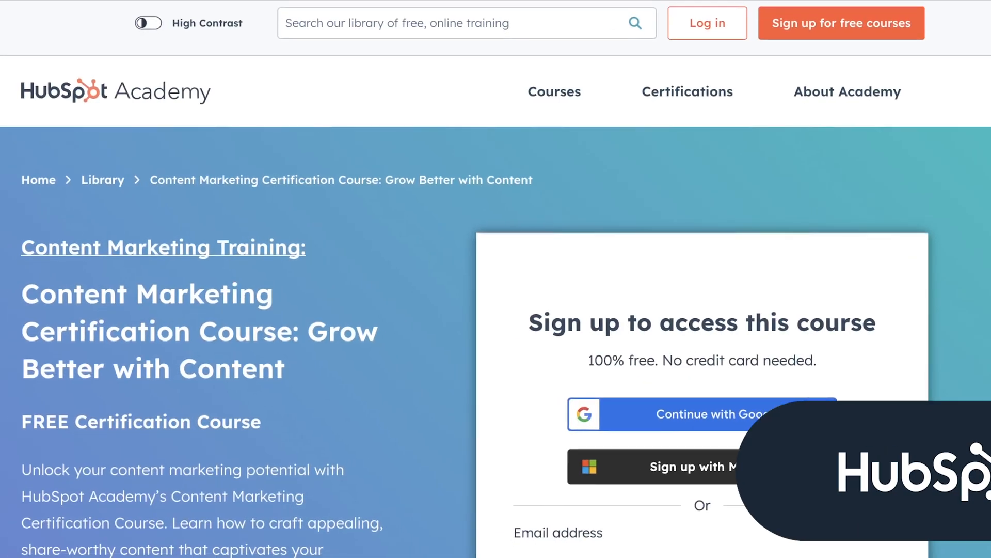
scroll(down, 3)
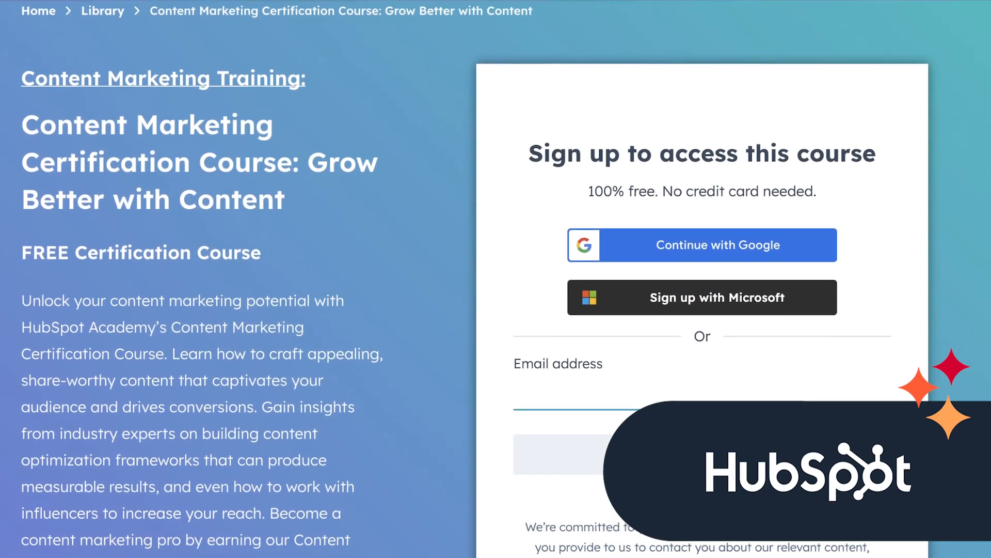
scroll(down, 3)
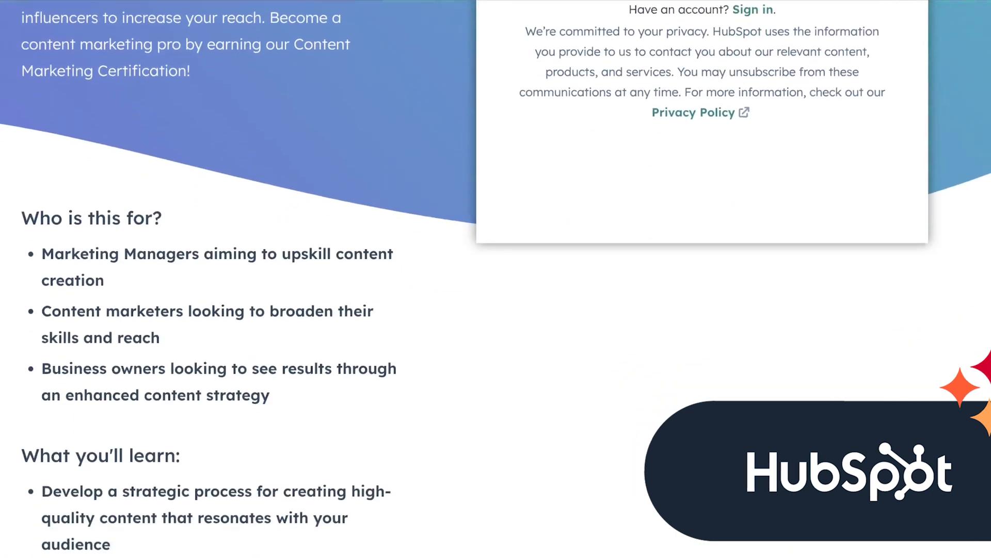
scroll(down, 3)
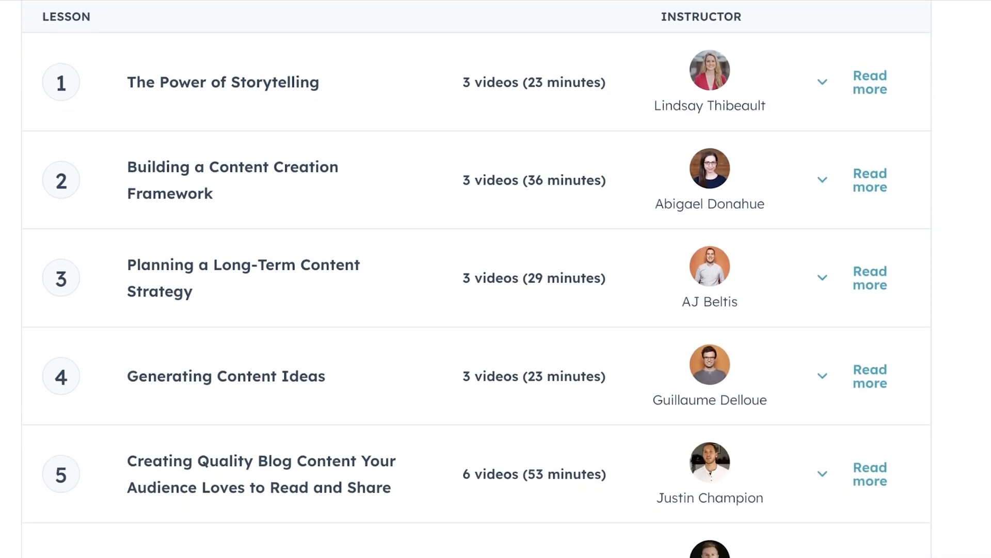
scroll(down, 3)
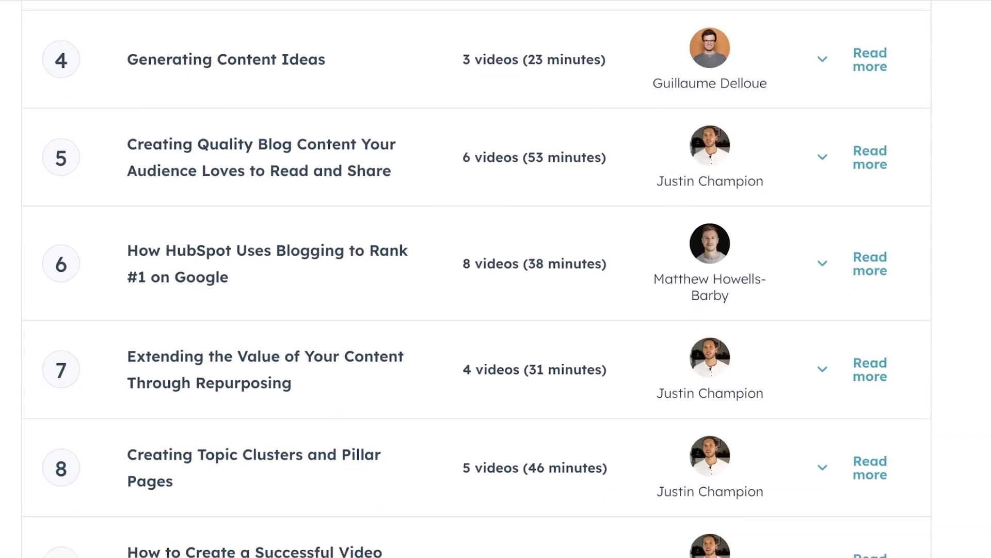
scroll(down, 3)
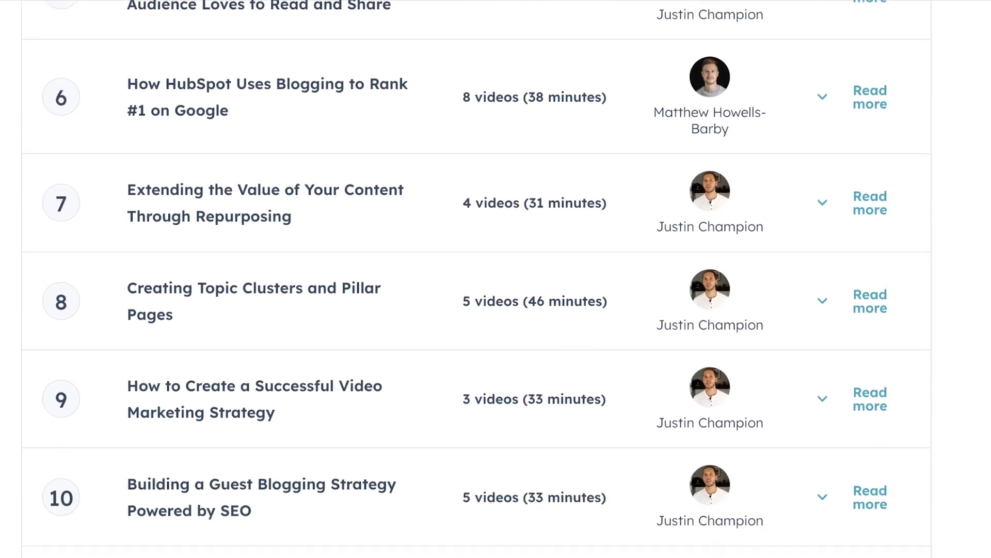
scroll(down, 3)
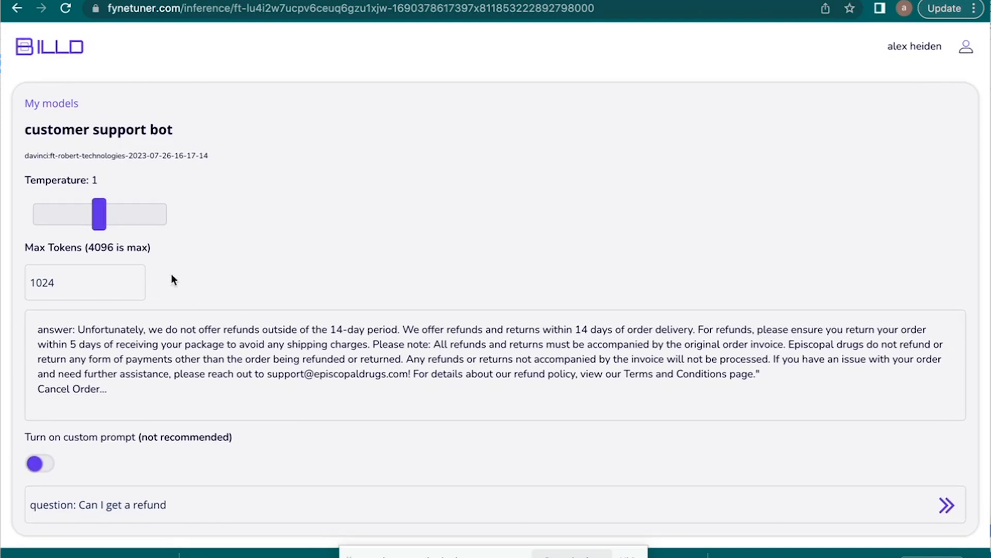
Return to the Models page via My models
click(49, 47)
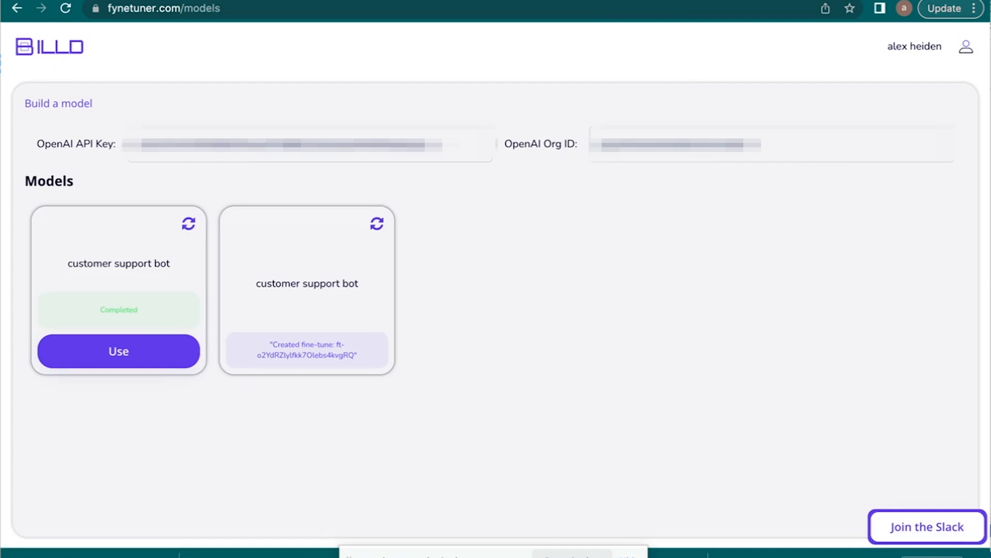
click(309, 143)
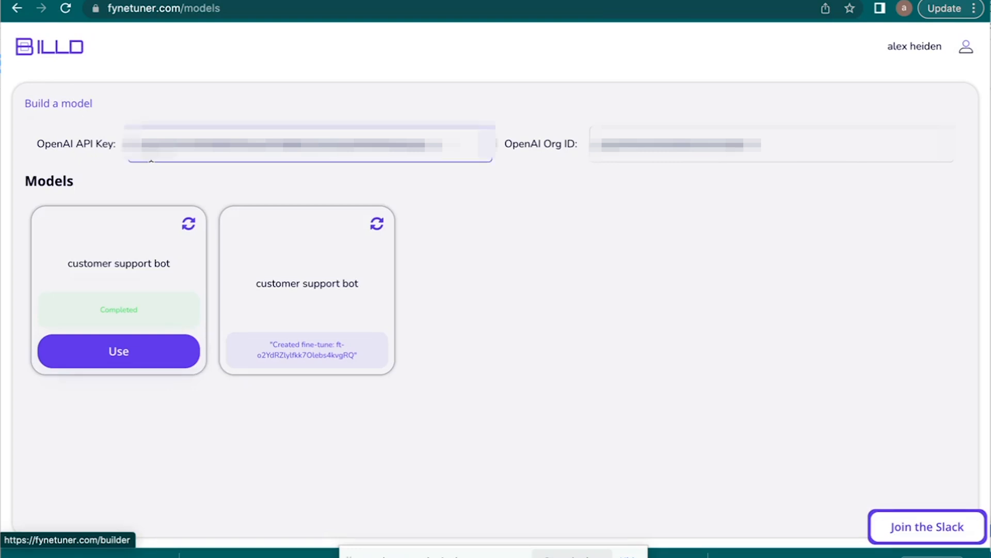